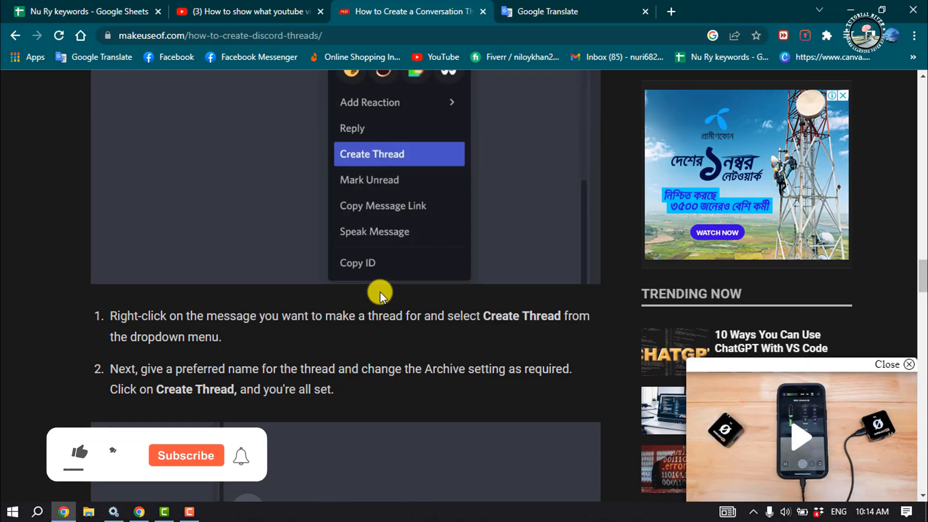
Switch to the Discord tab showing the howto1minute server's #general channel.
left_click(79, 456)
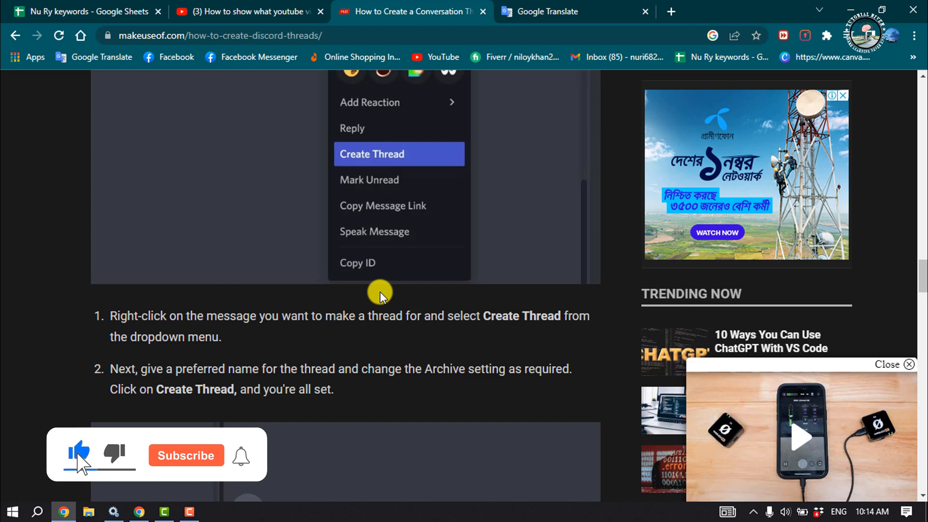
left_click(186, 455)
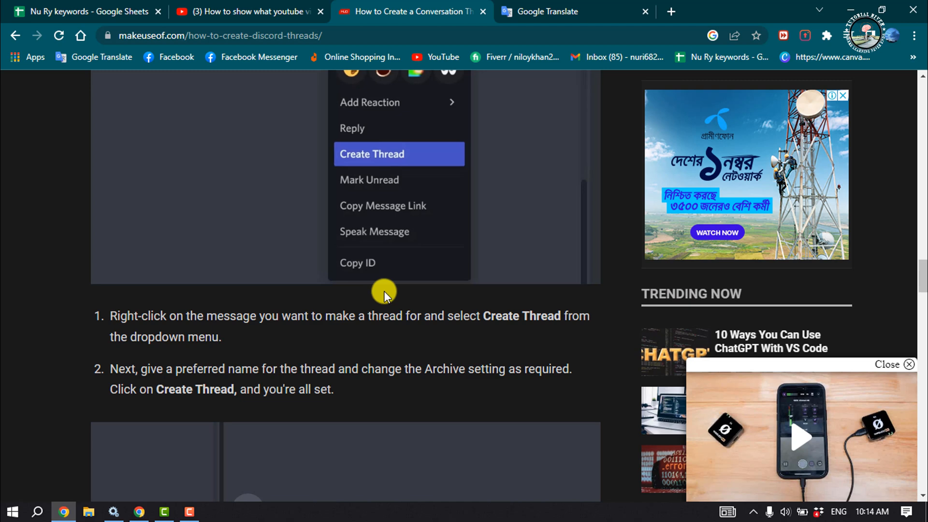
left_click(406, 12)
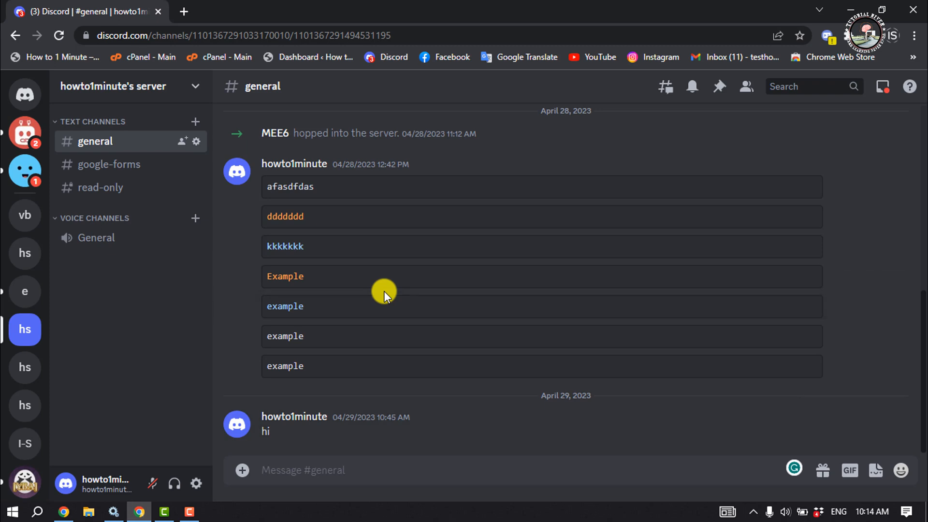
mouse_move(377, 296)
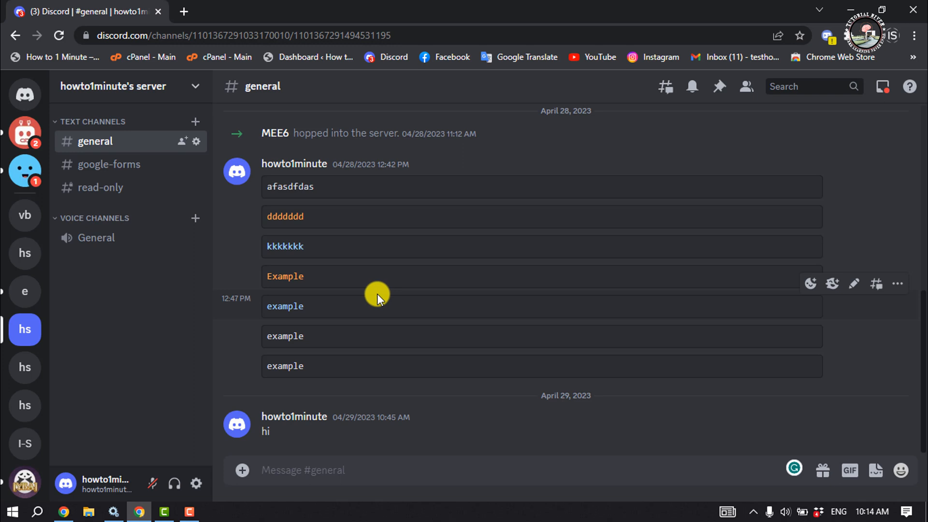
mouse_move(356, 343)
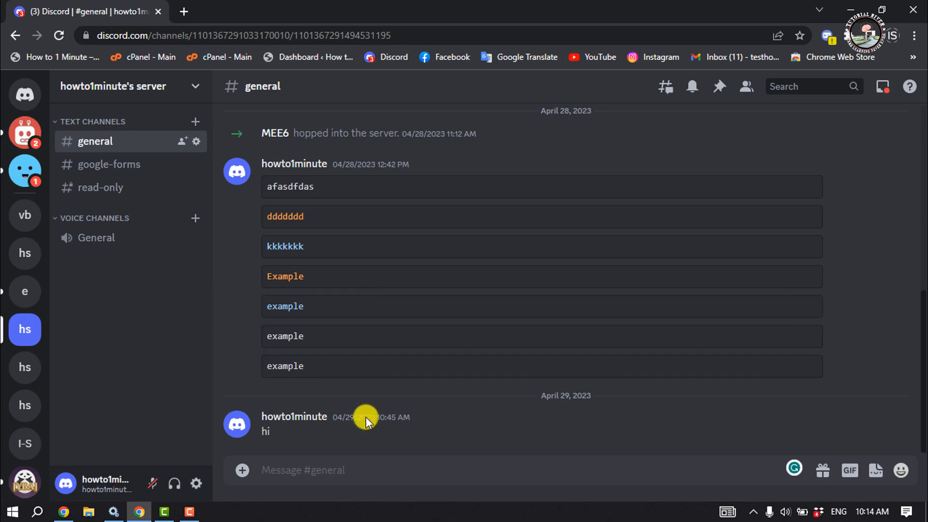
mouse_move(842, 432)
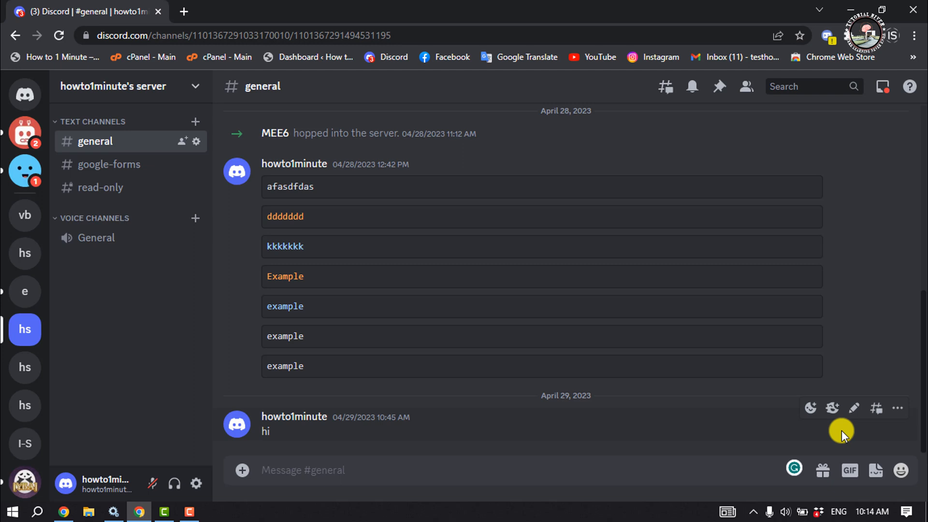
Start a thread named 'example' from the 'hi' message and reply 'hello' in it.
right_click(396, 421)
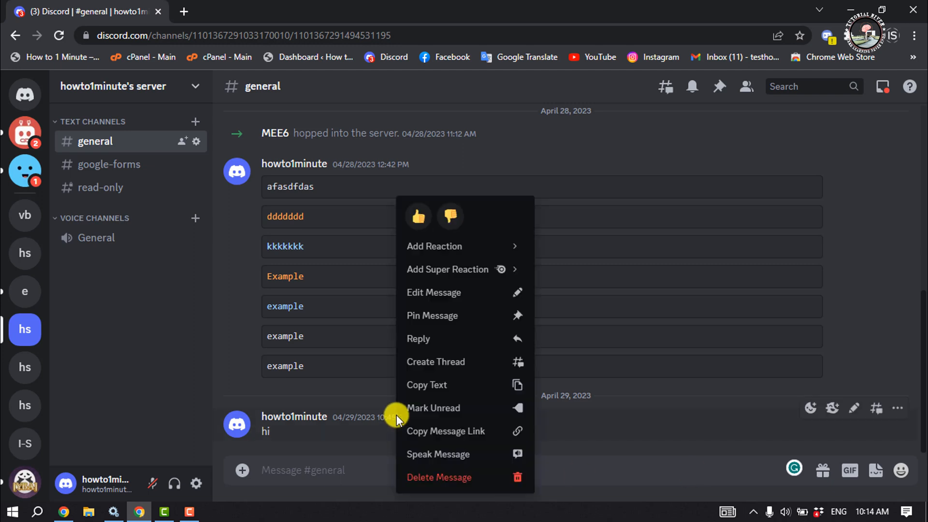
left_click(436, 362)
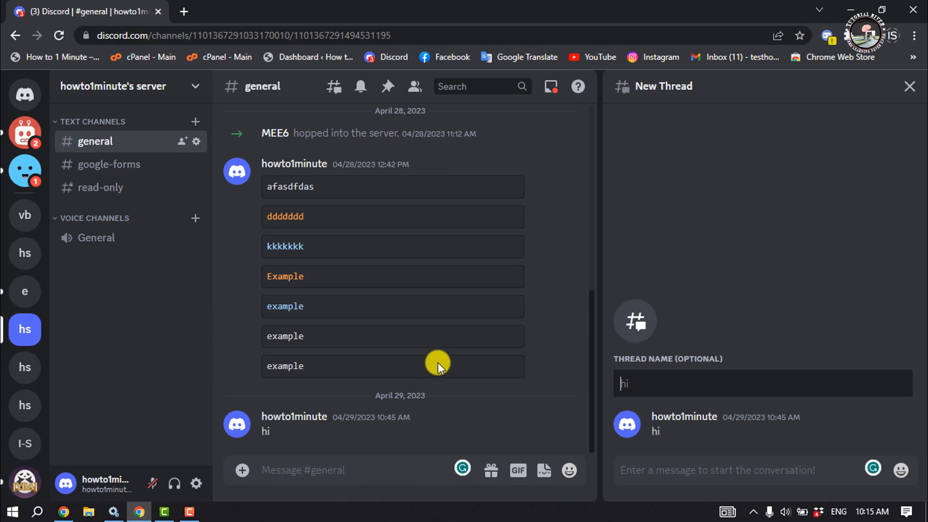
type("e")
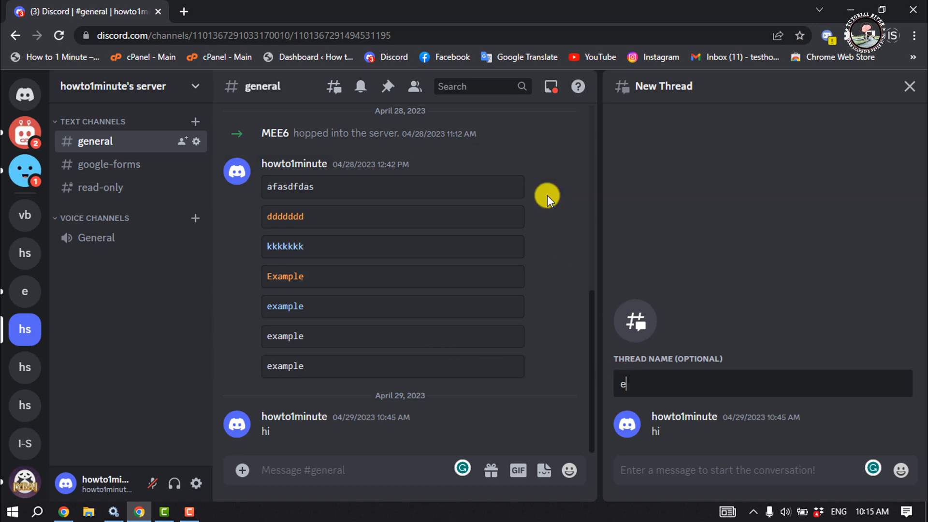
type("xample")
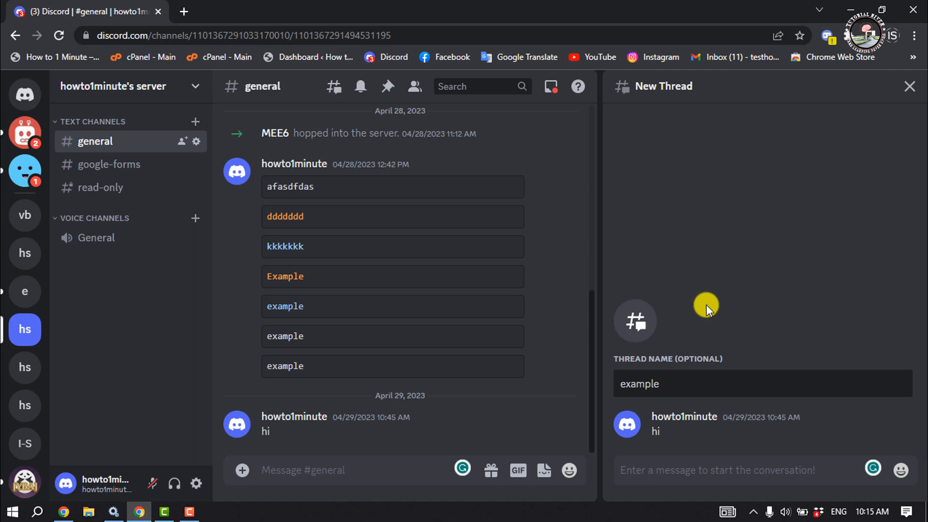
type("hello")
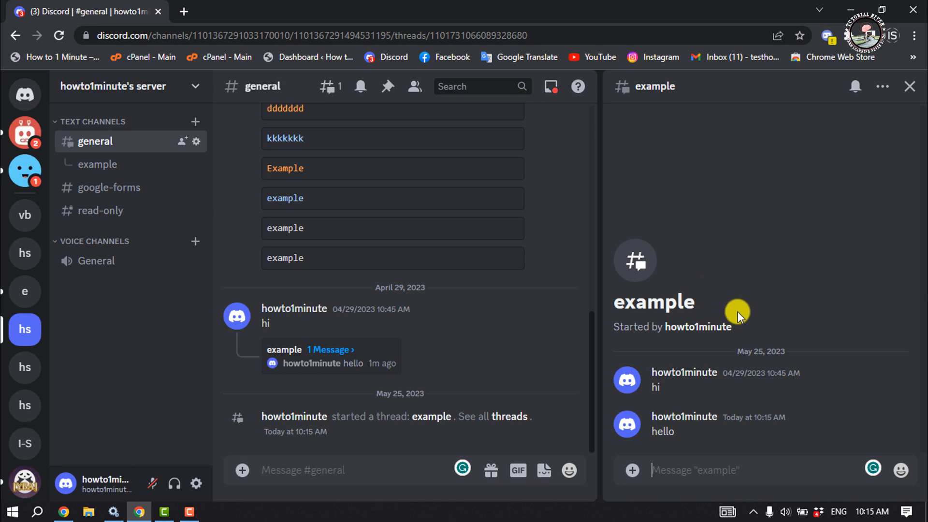
mouse_move(657, 304)
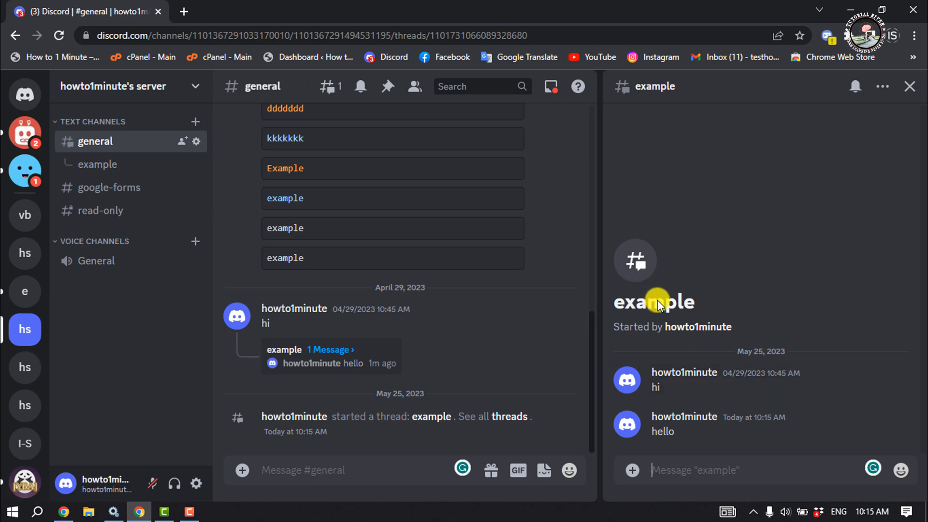
mouse_move(633, 336)
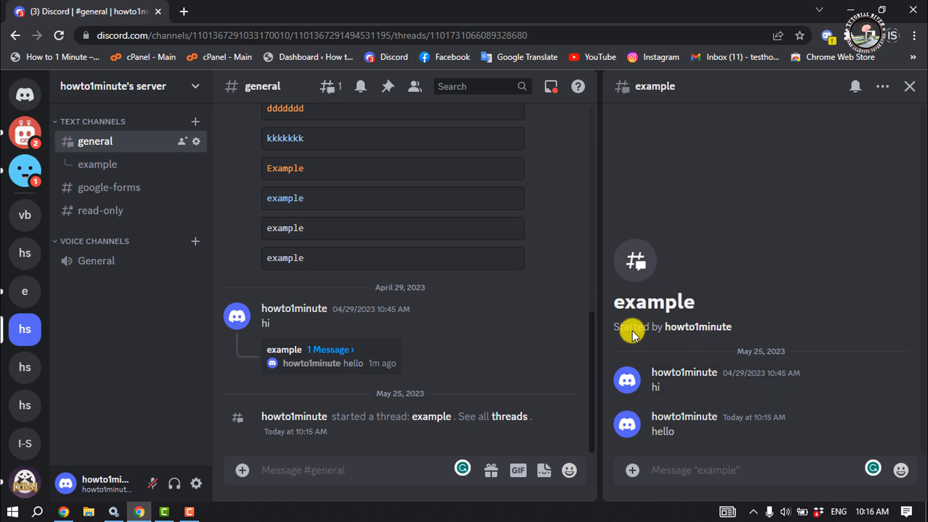
mouse_move(788, 166)
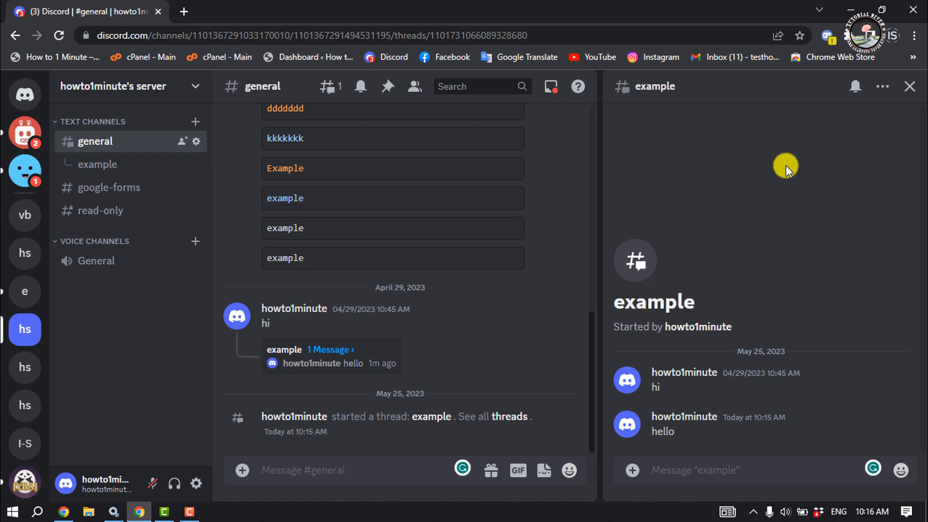
mouse_move(923, 98)
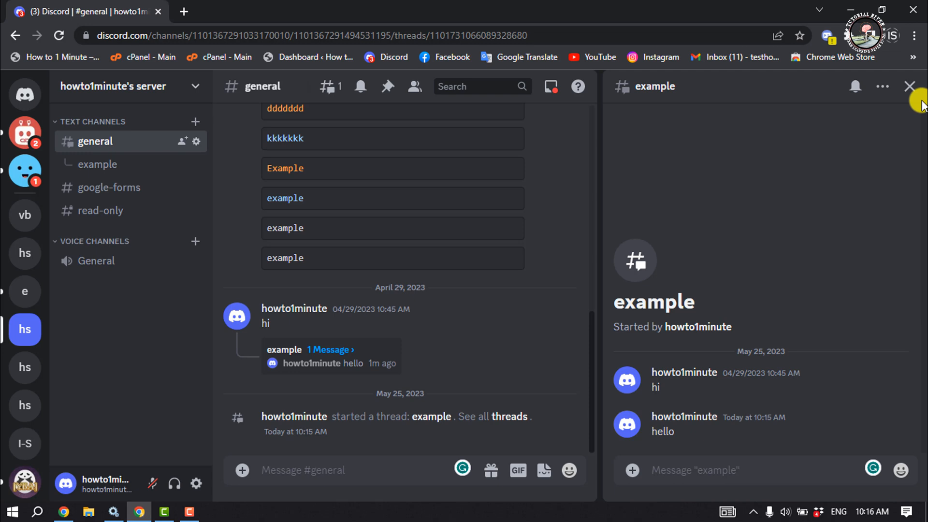
mouse_move(910, 89)
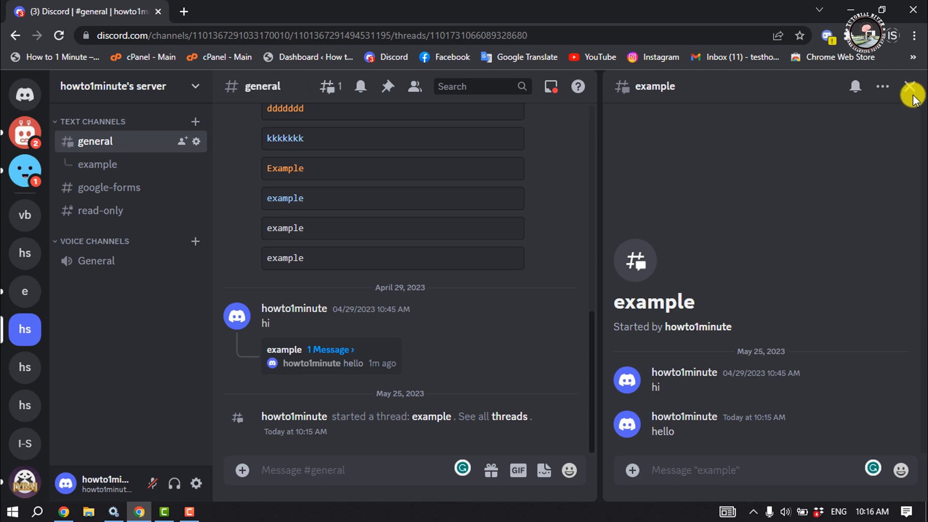
mouse_move(907, 98)
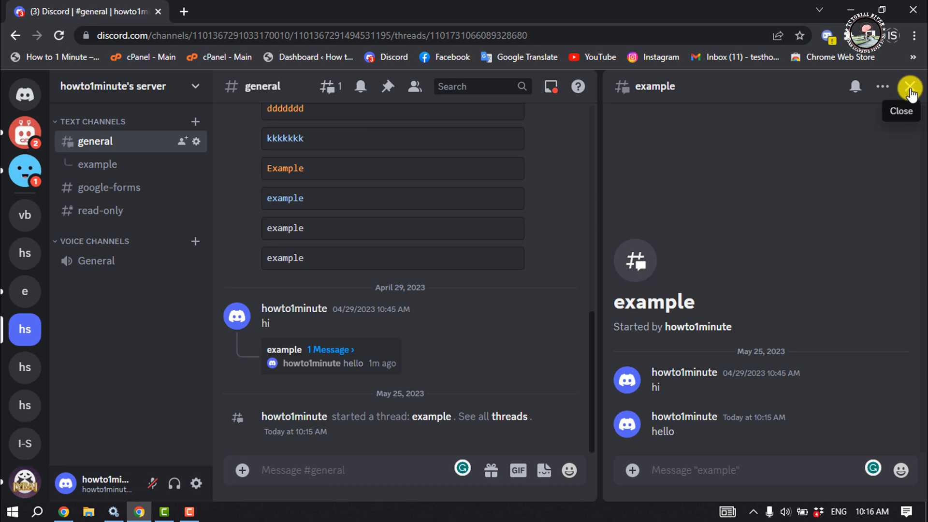
Close the 'example' thread panel to return to full-width #general.
left_click(910, 86)
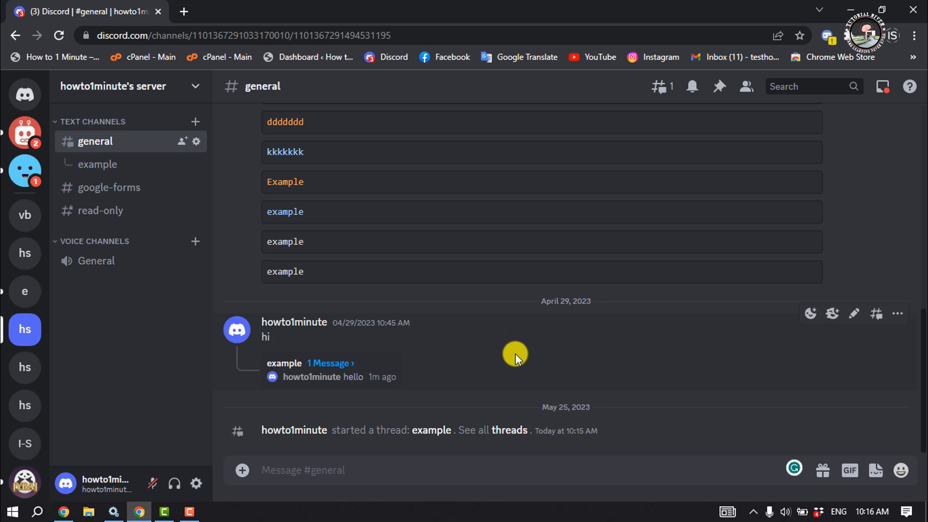
mouse_move(662, 87)
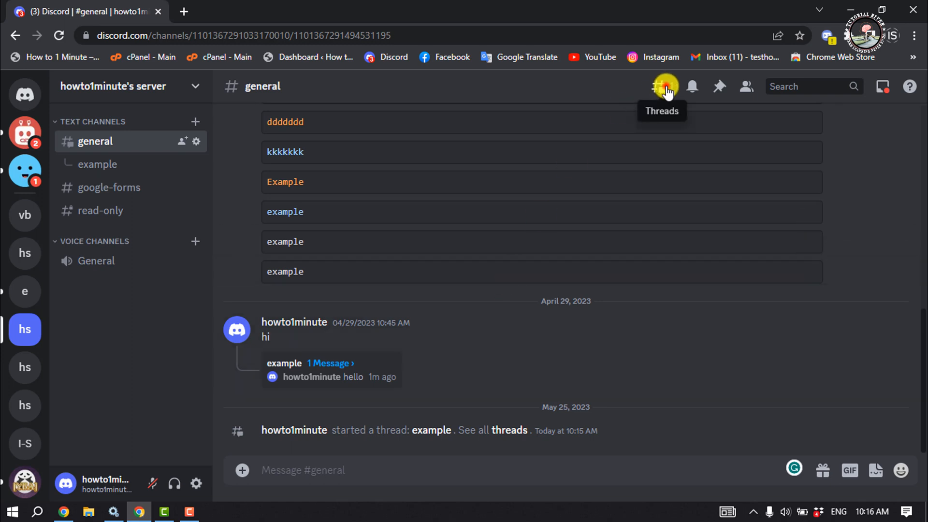
Open the 'example' thread from the #general Threads list.
left_click(662, 86)
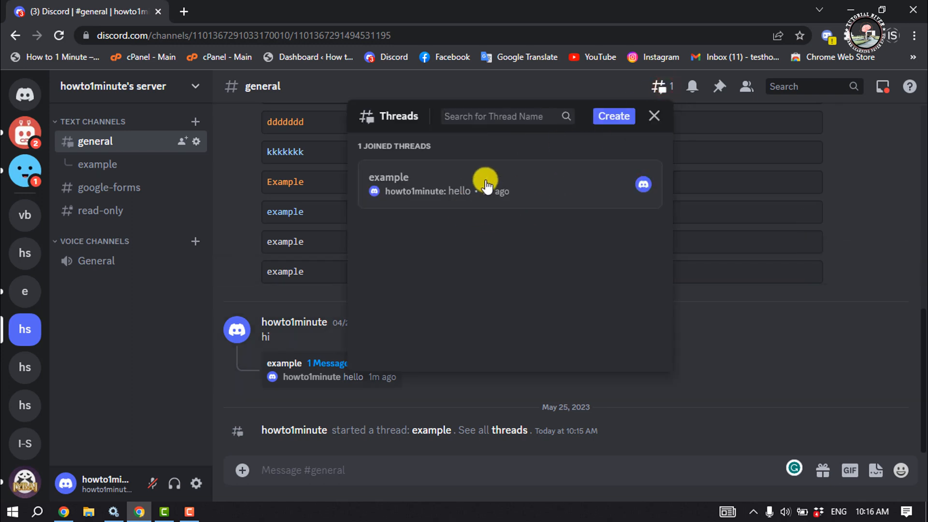
mouse_move(458, 194)
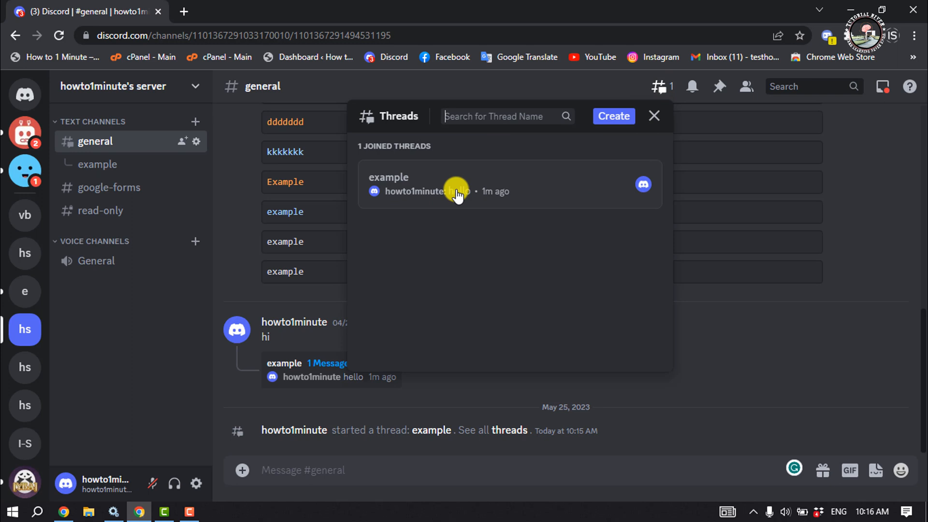
left_click(388, 184)
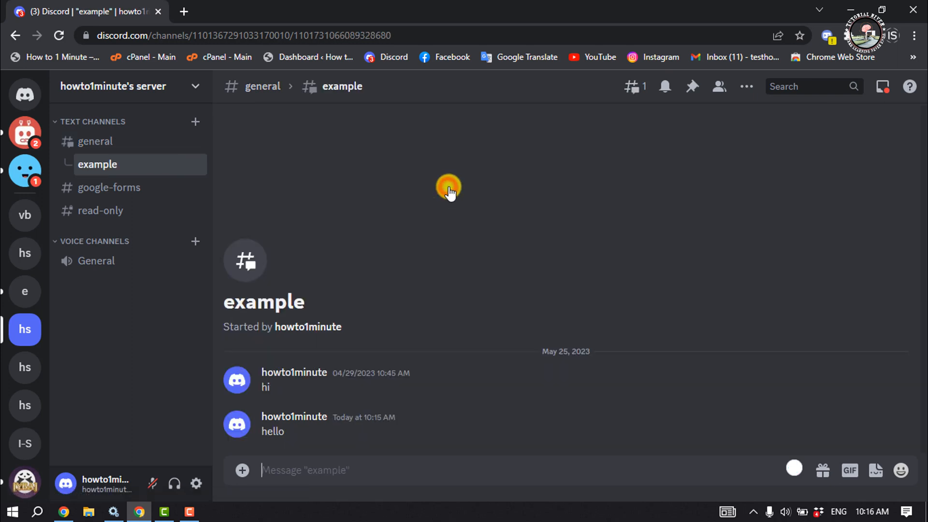
mouse_move(524, 139)
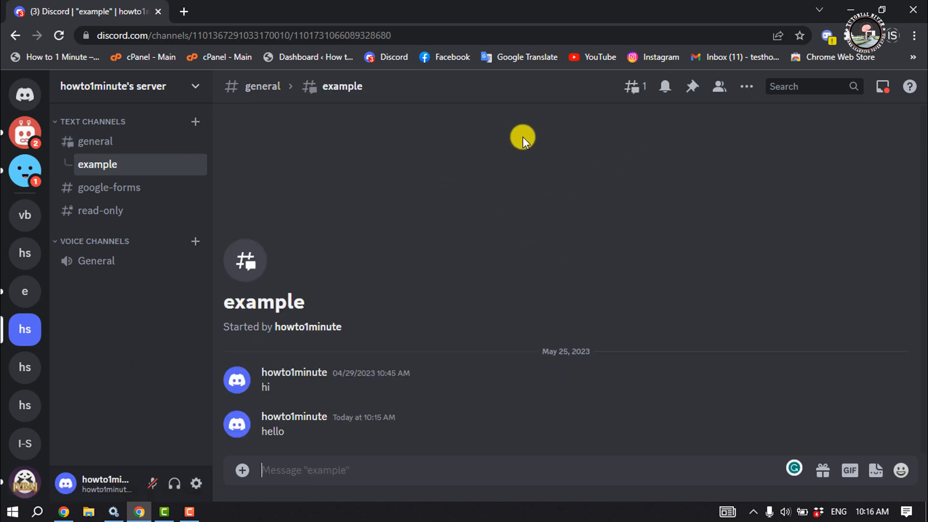
left_click(746, 87)
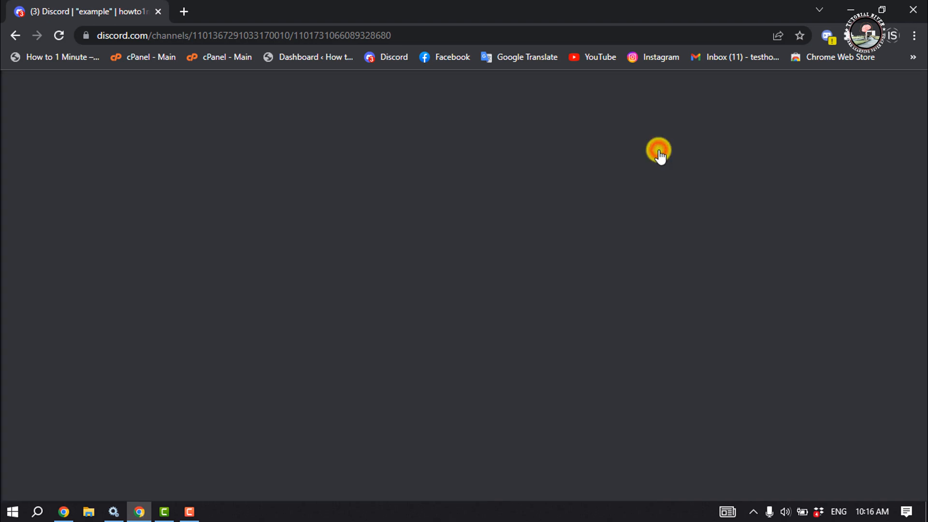
left_click(659, 150)
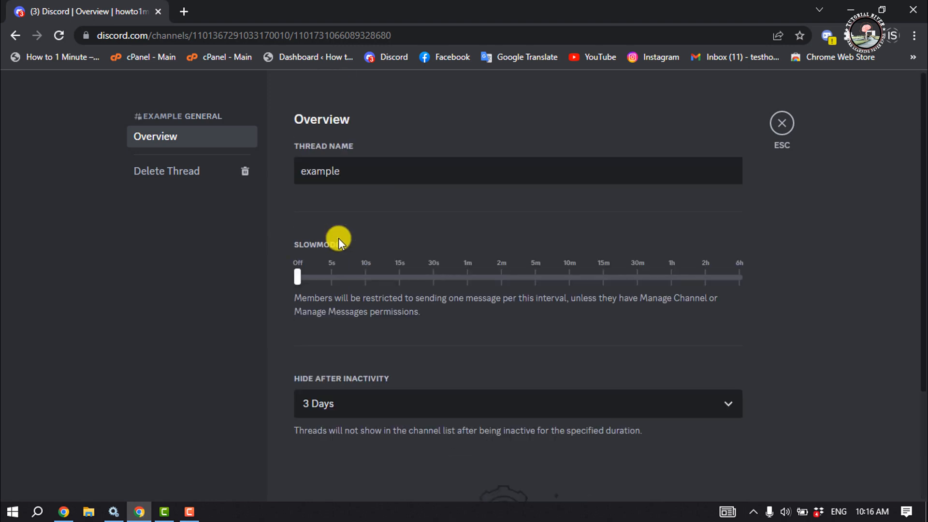
mouse_move(793, 146)
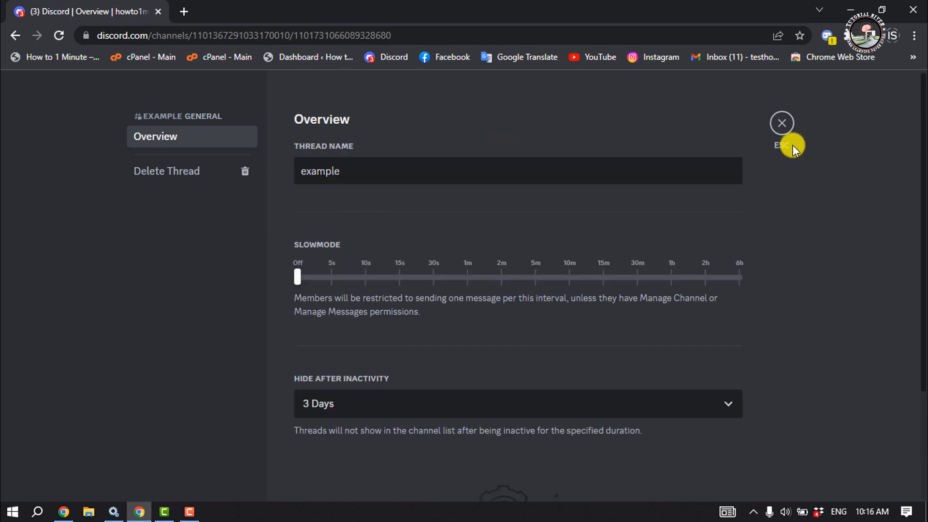
left_click(781, 123)
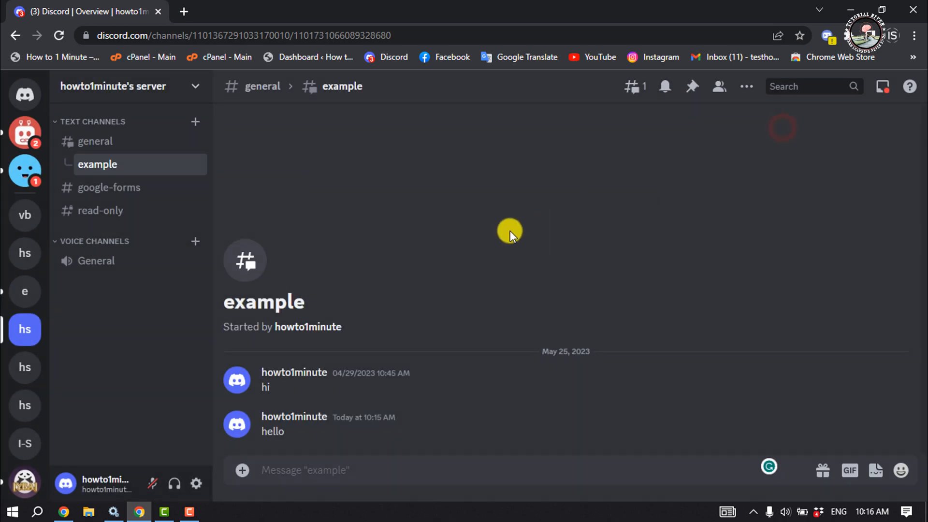